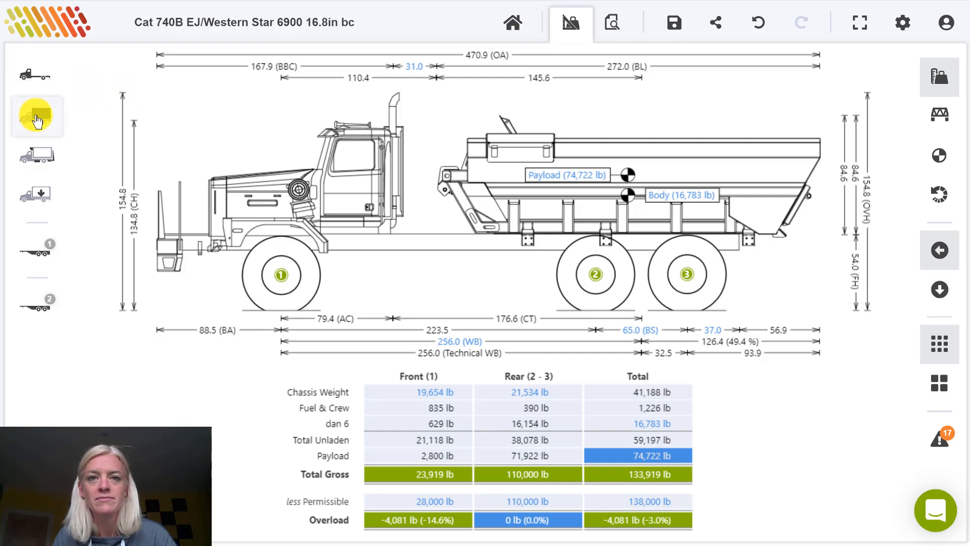
Open the dan 6 body settings and show its Weights tab with CG values
click(36, 115)
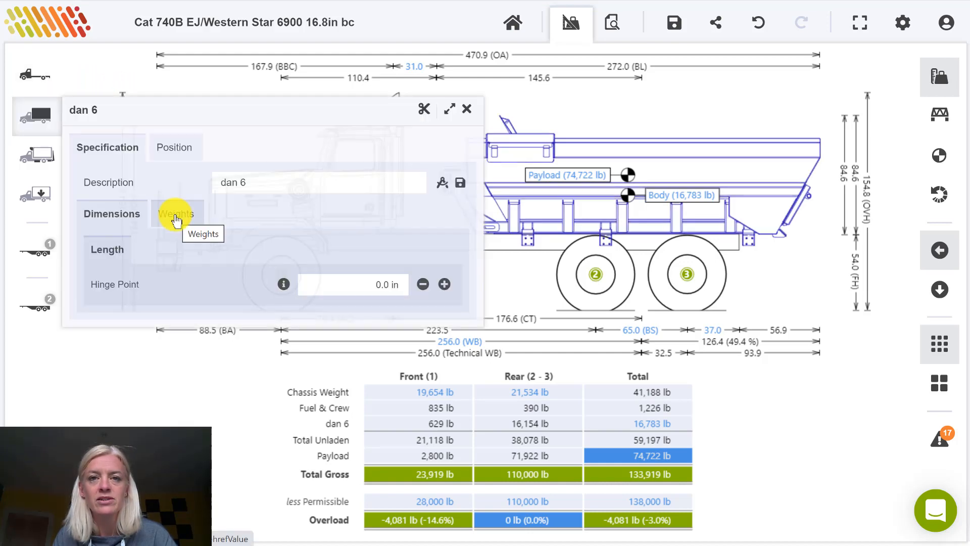
click(177, 213)
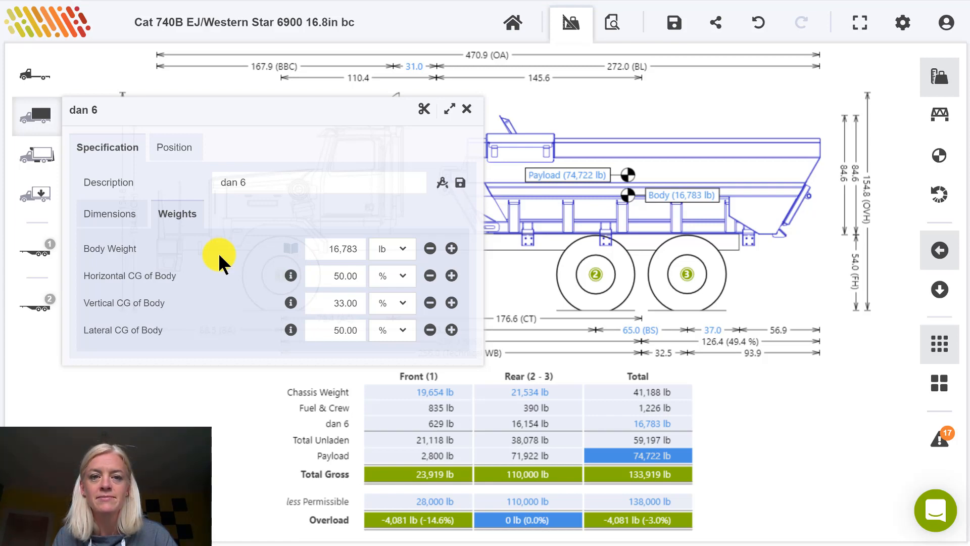
Switch horizontal, lateral and vertical body CG units from % to inches, then close the panel
click(391, 276)
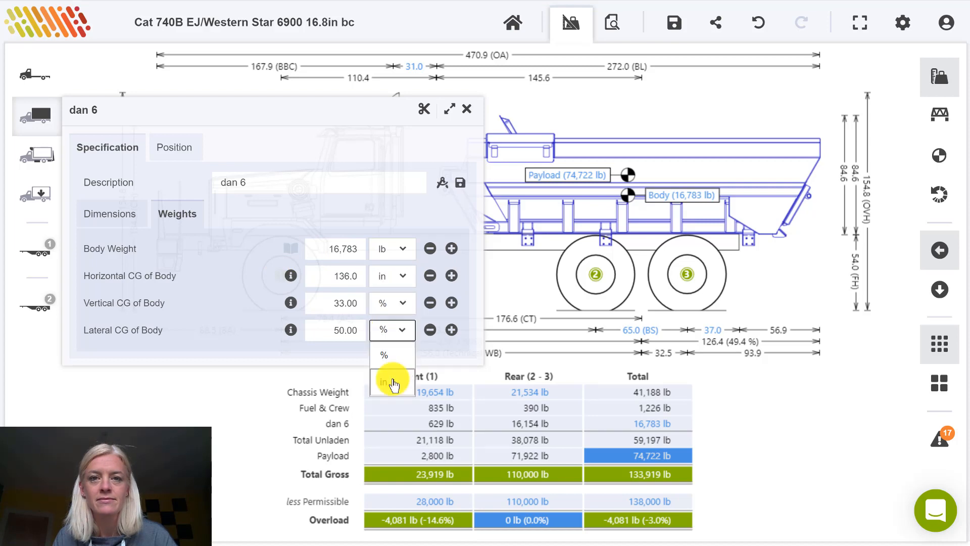
click(384, 382)
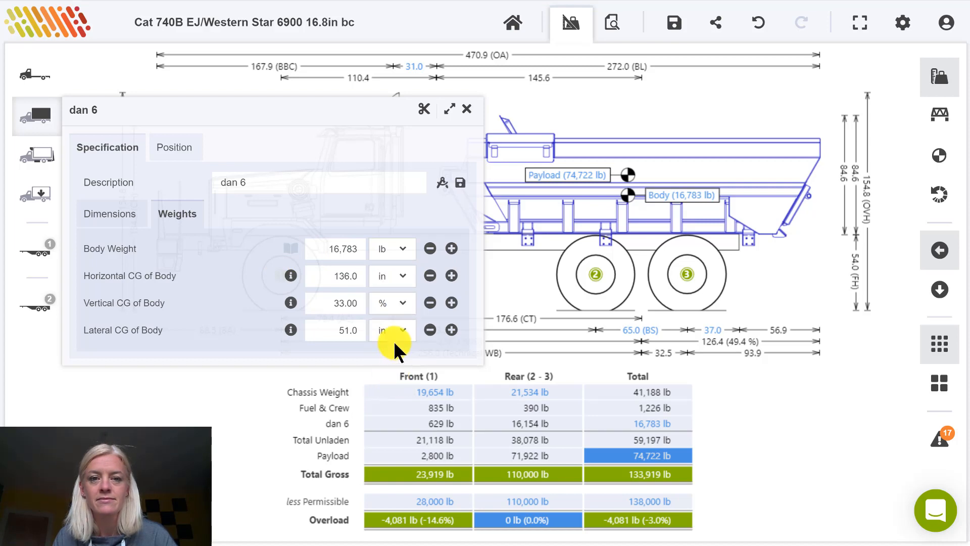
click(391, 303)
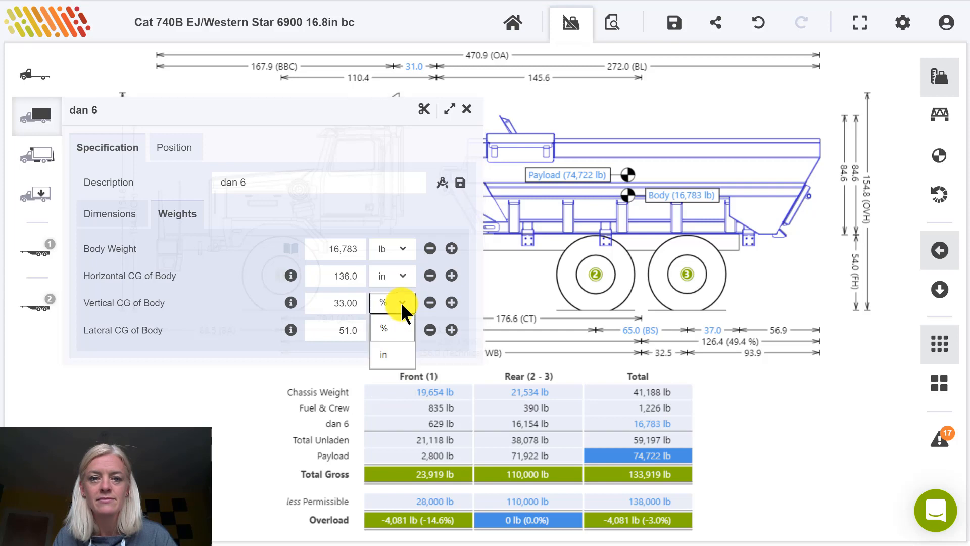
click(383, 354)
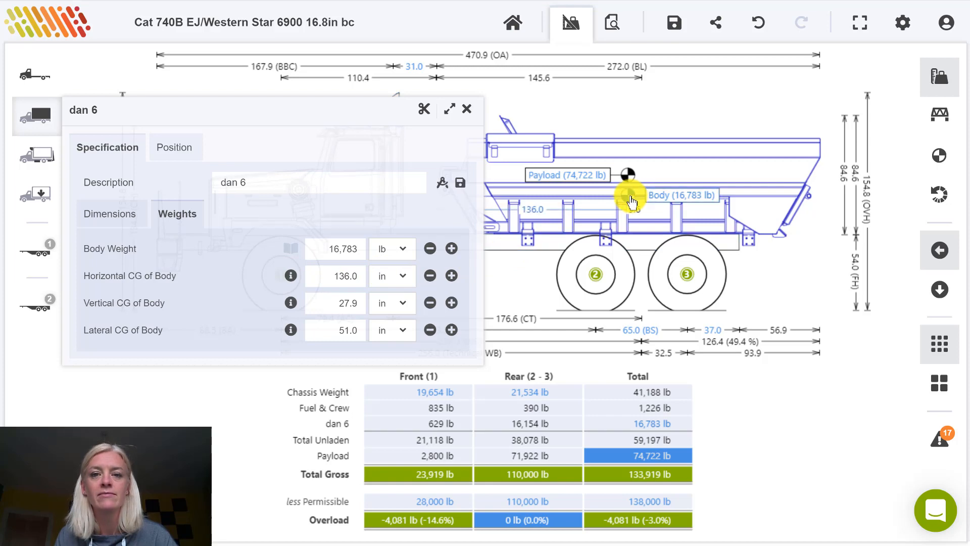
click(467, 110)
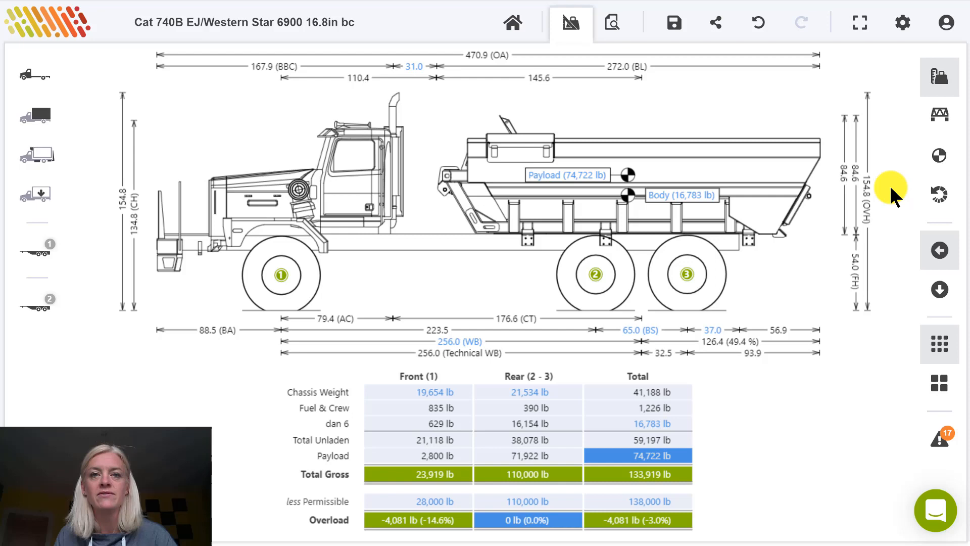
mouse_move(938, 155)
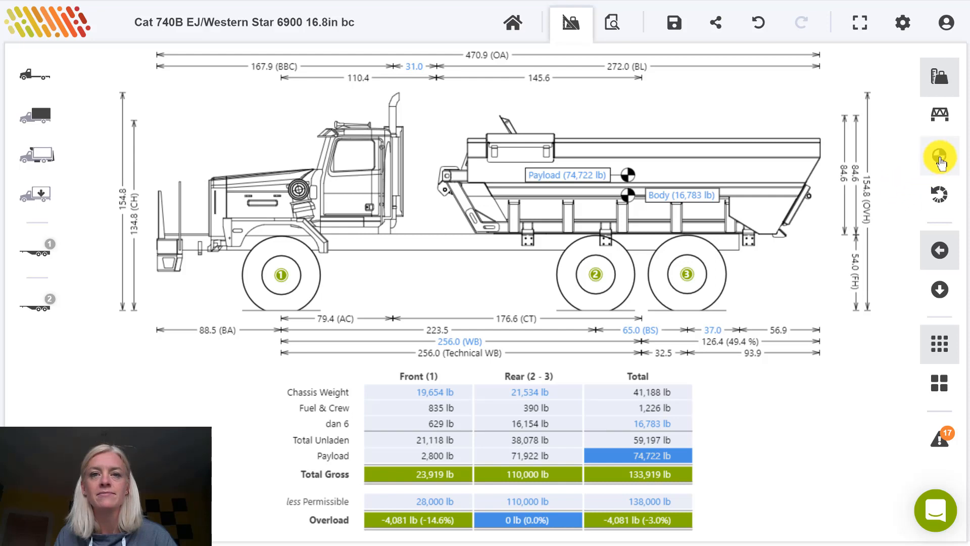
Show the CG Summary with the overall 133,919 lb point, in top-down view
click(939, 154)
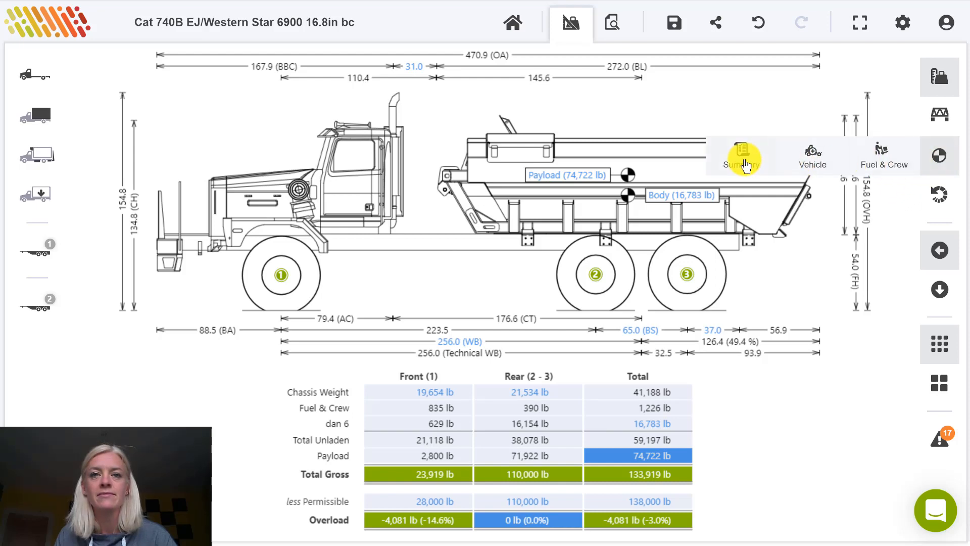
click(742, 153)
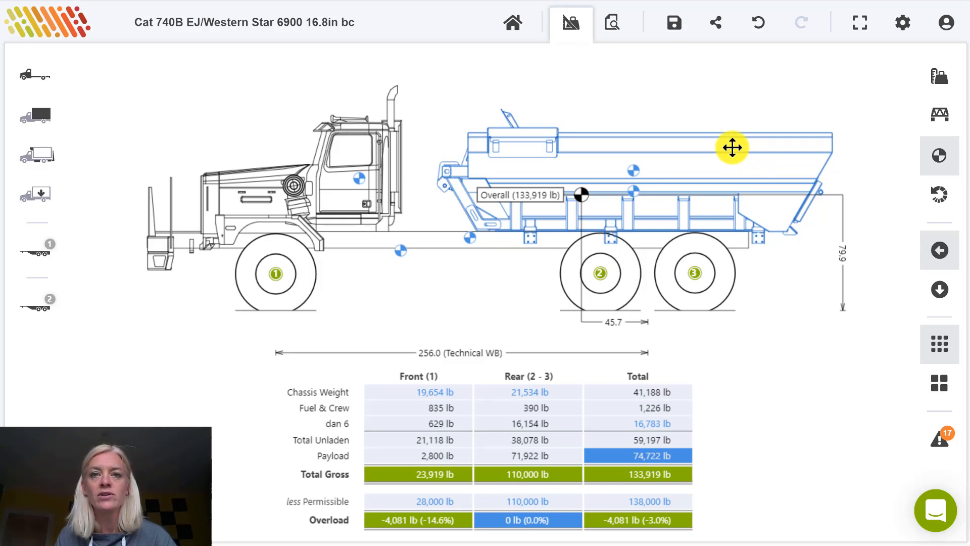
mouse_move(640, 326)
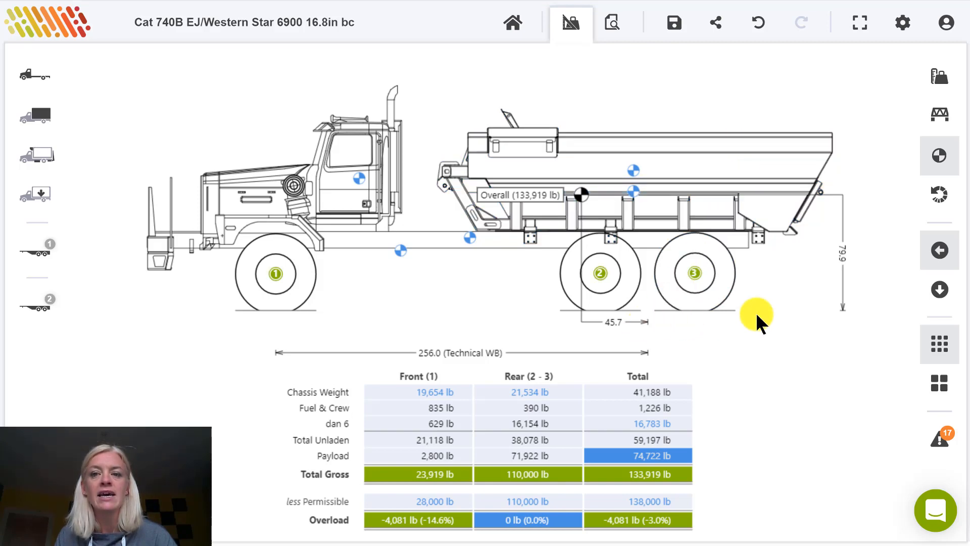
mouse_move(844, 280)
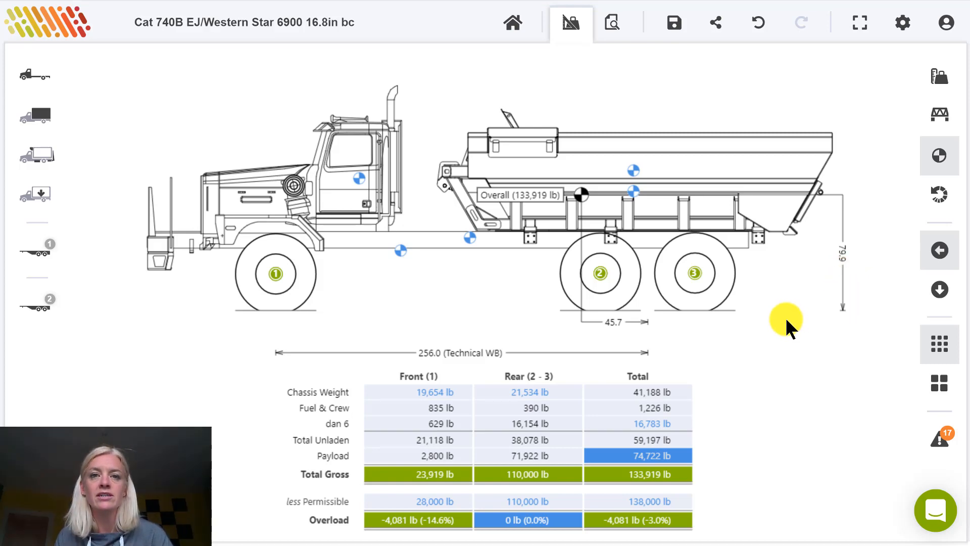
mouse_move(781, 327)
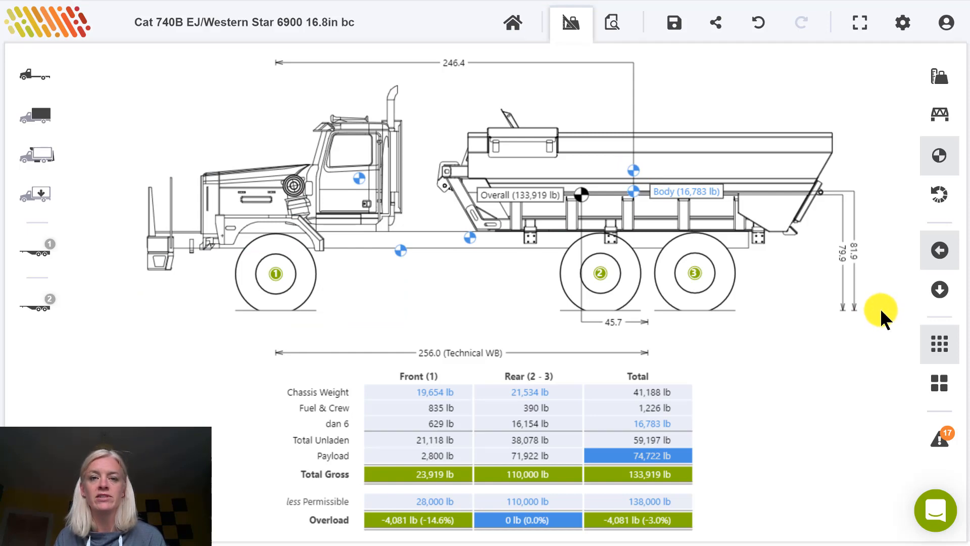
mouse_move(940, 289)
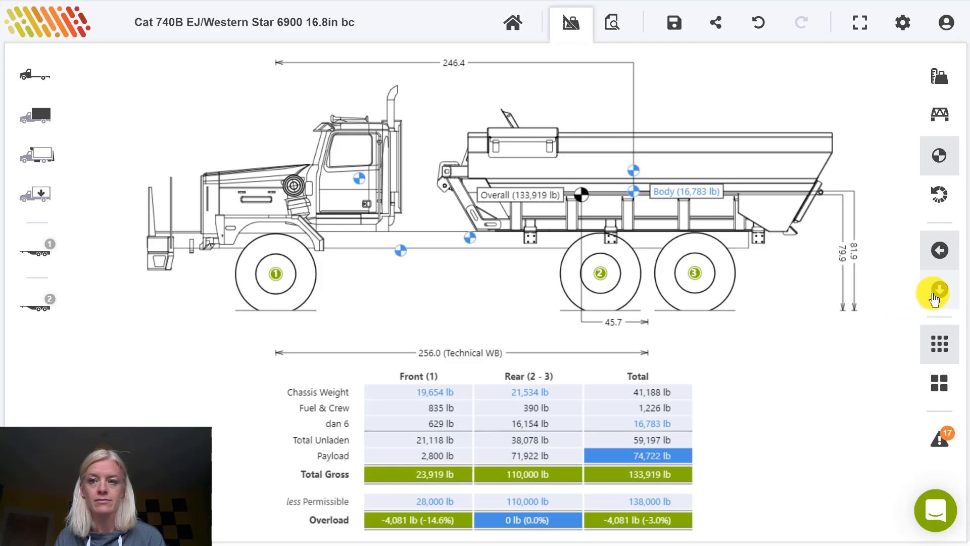
click(939, 289)
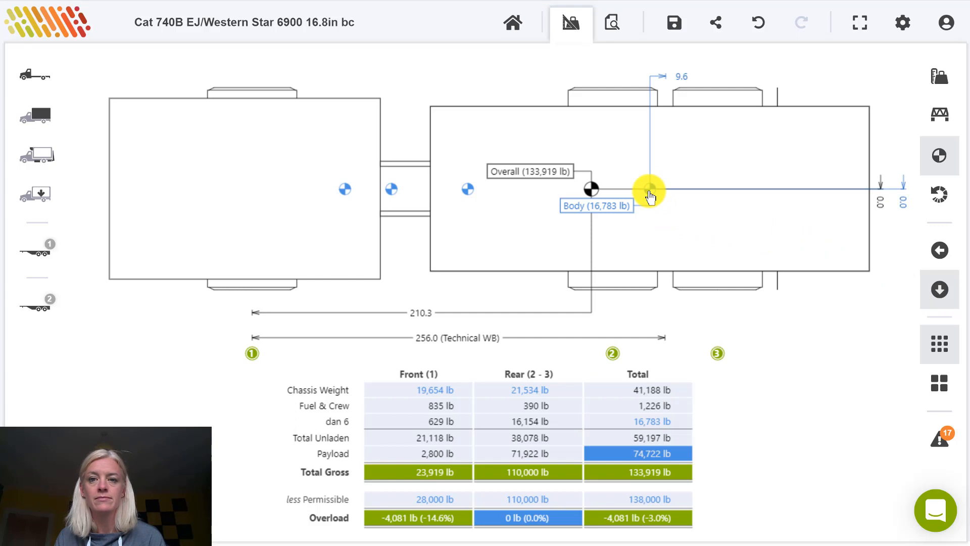
mouse_move(344, 191)
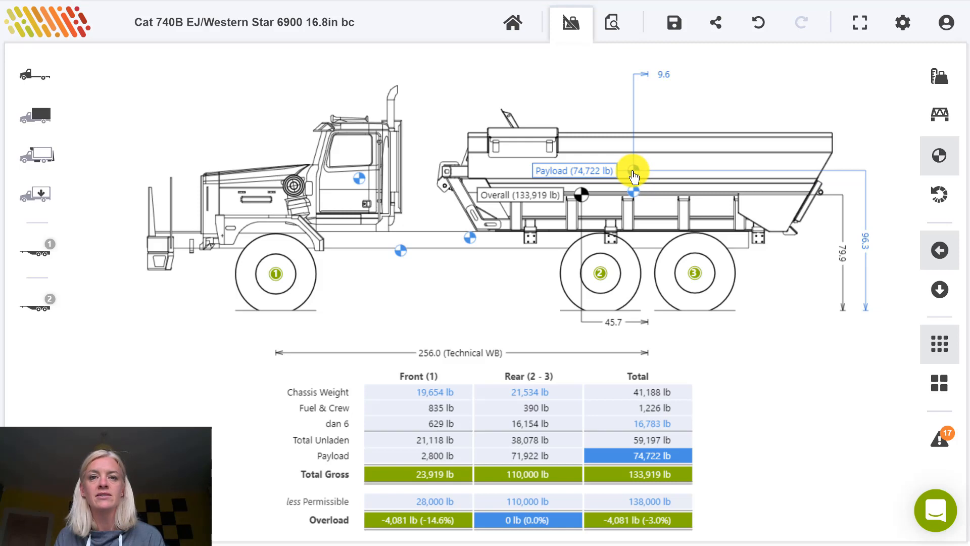
Open the report preview showing the weight distribution and CG table
click(612, 23)
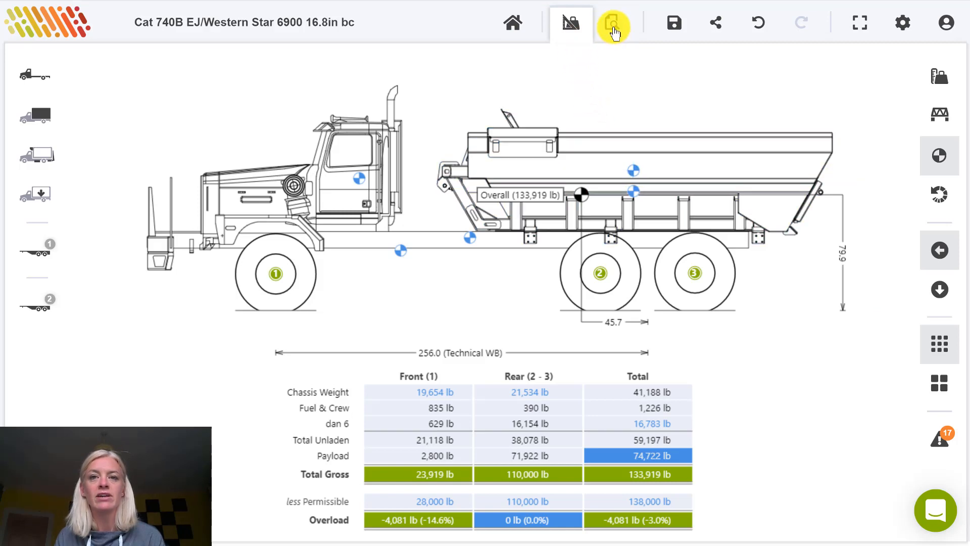
click(613, 22)
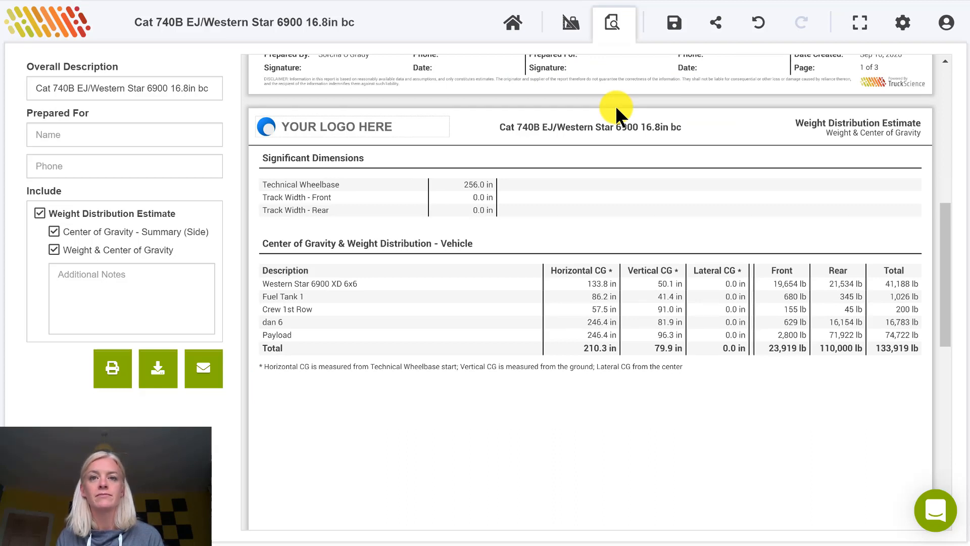
mouse_move(407, 379)
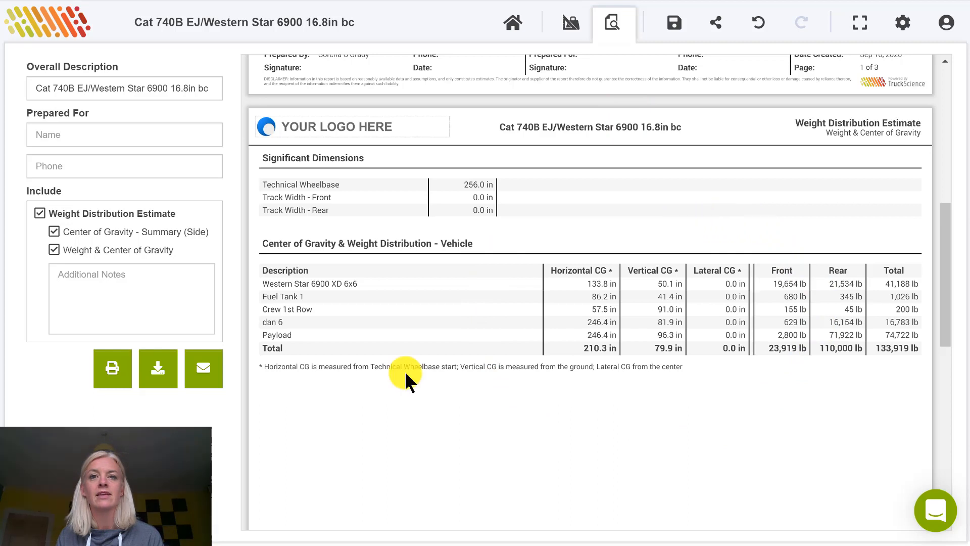
mouse_move(157, 368)
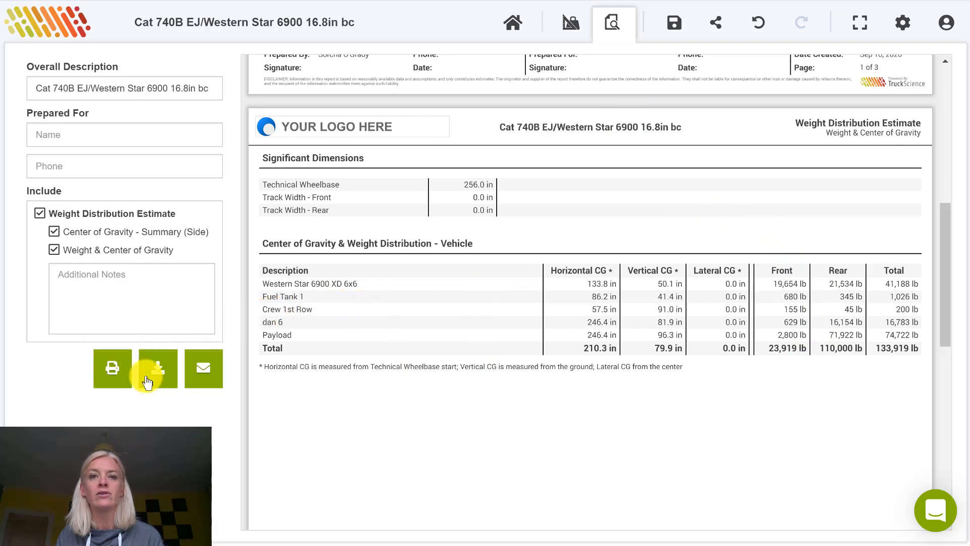